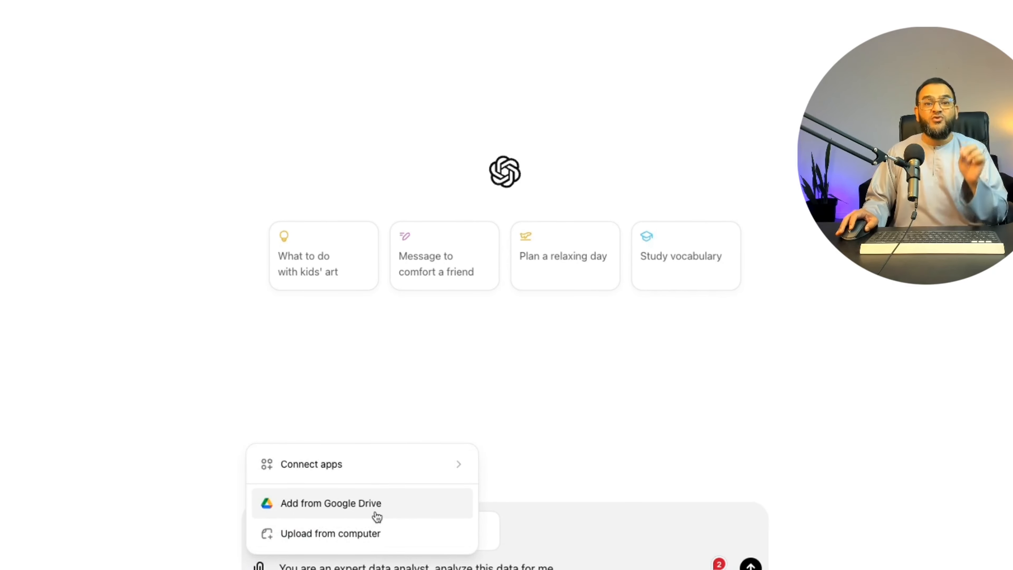
Step: Upload the TikTok videos spreadsheet from the computer as an attachment to the prompt
click(311, 464)
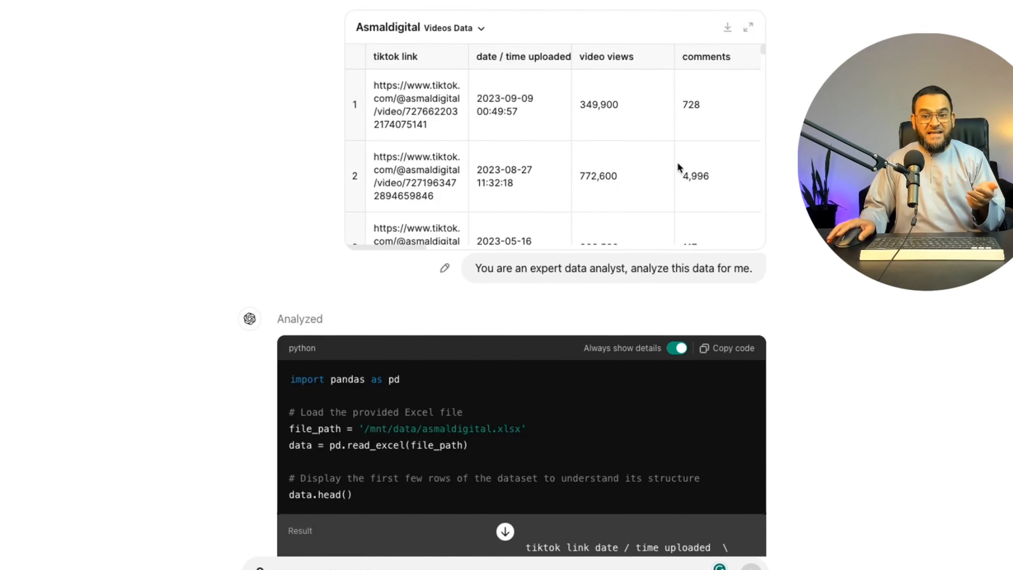
Step: Scroll through ChatGPT's response listing the 20 columns, four planned analyses and the views histogram
scroll(down, 3)
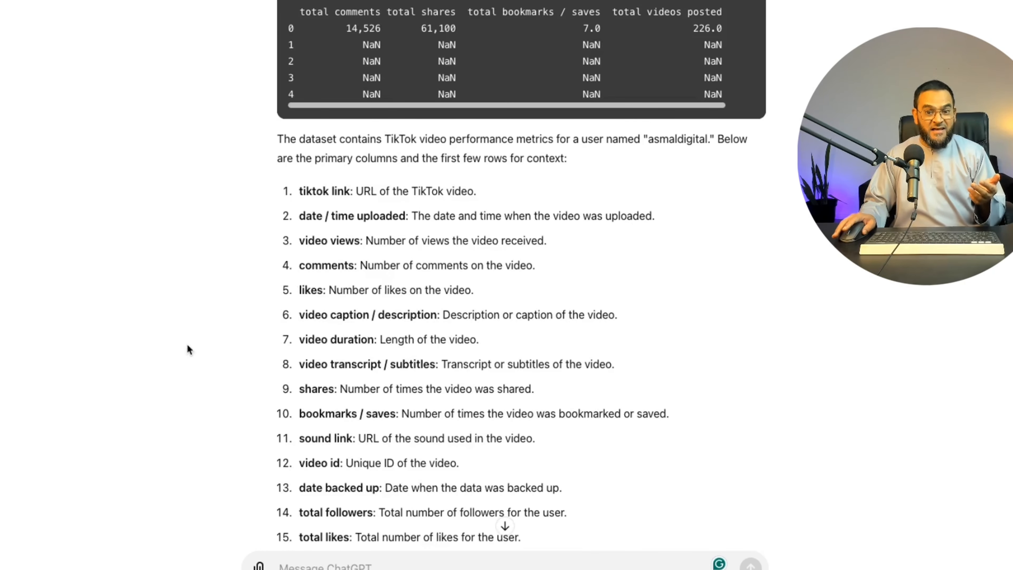
scroll(down, 3)
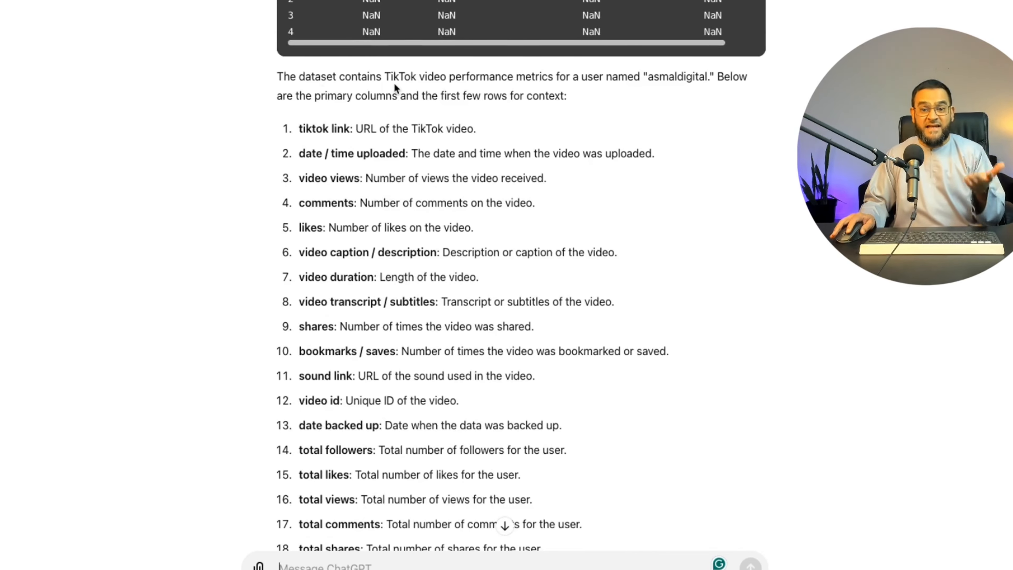
mouse_move(517, 90)
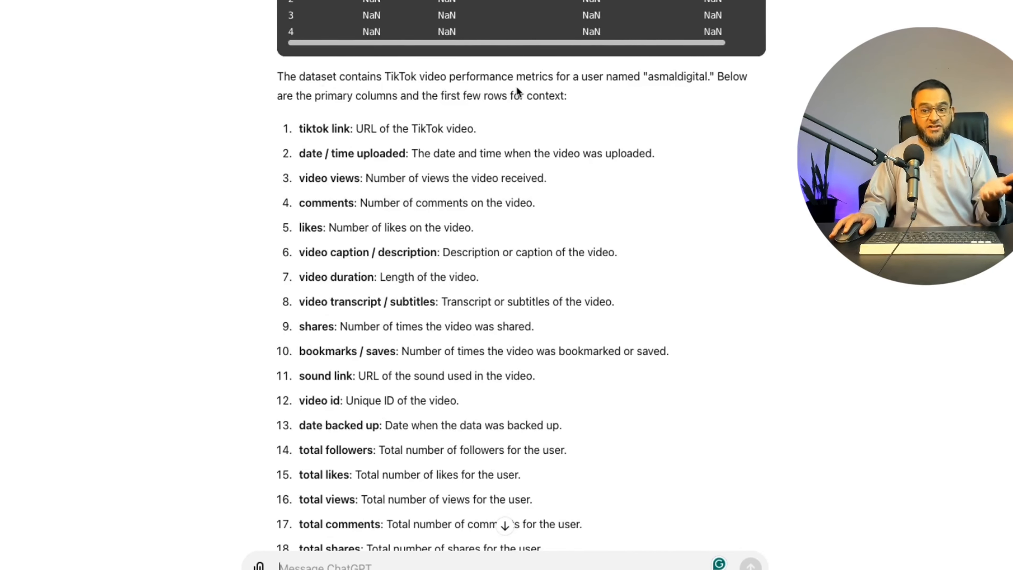
mouse_move(697, 91)
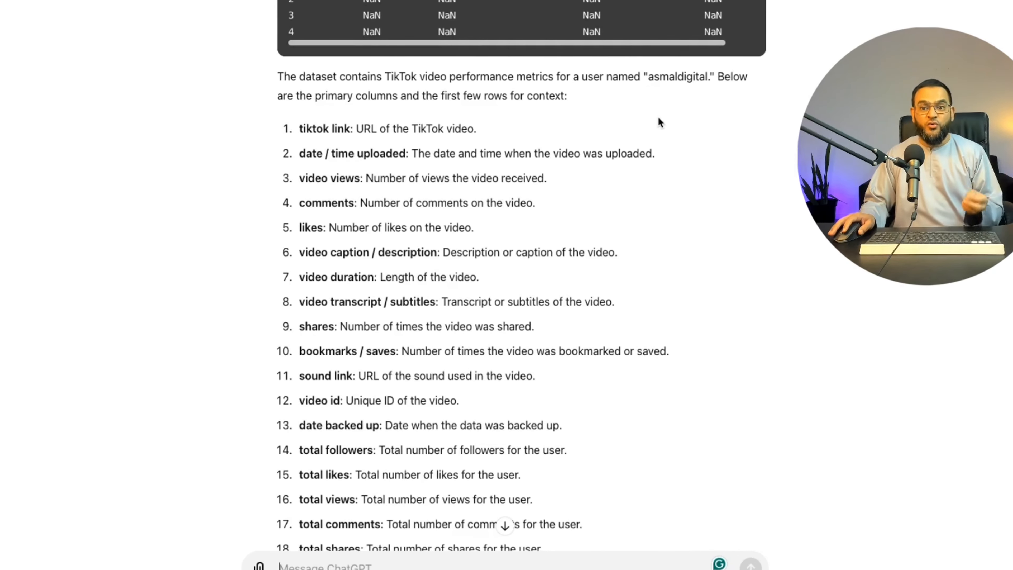
scroll(down, 3)
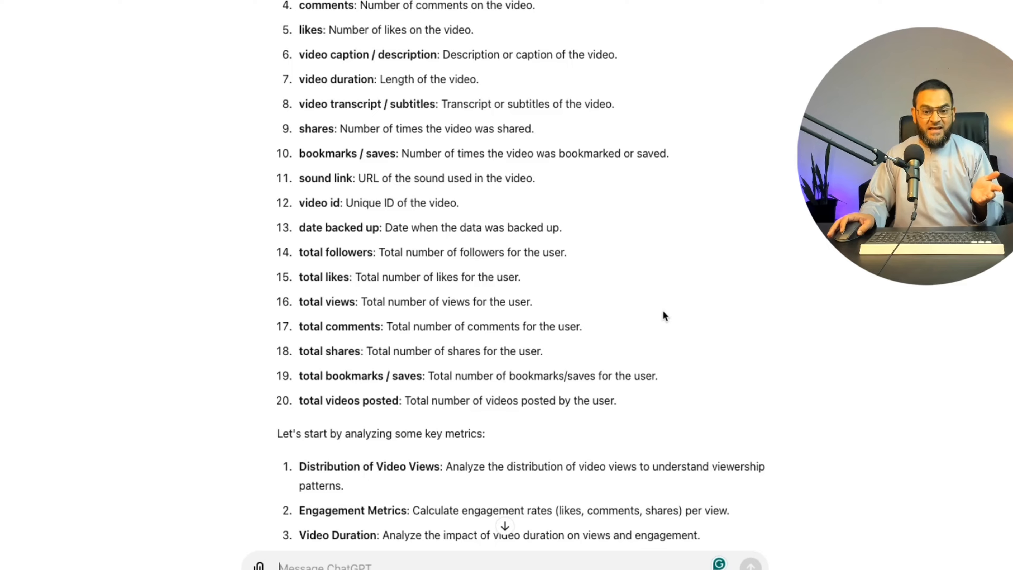
scroll(down, 3)
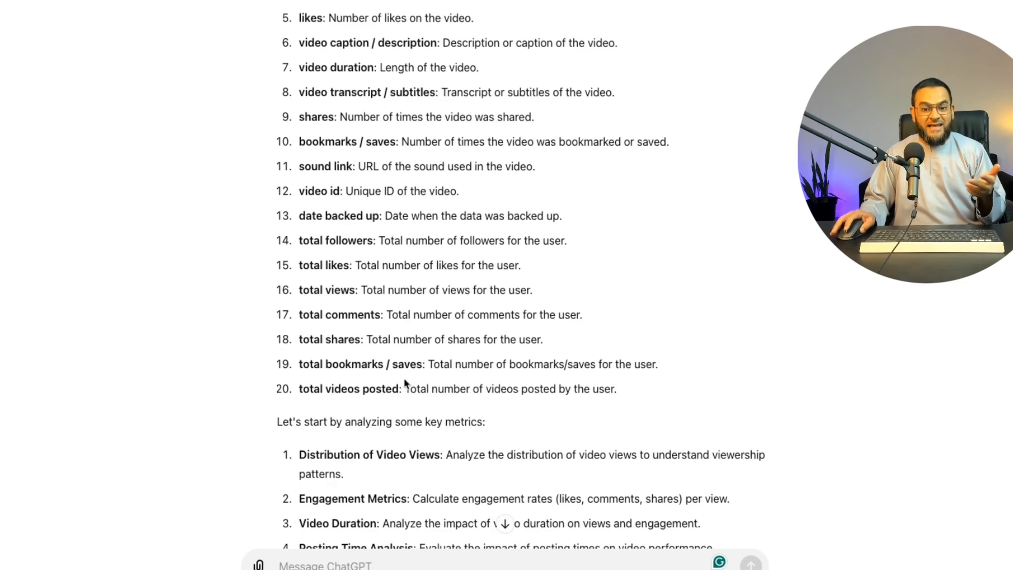
scroll(down, 3)
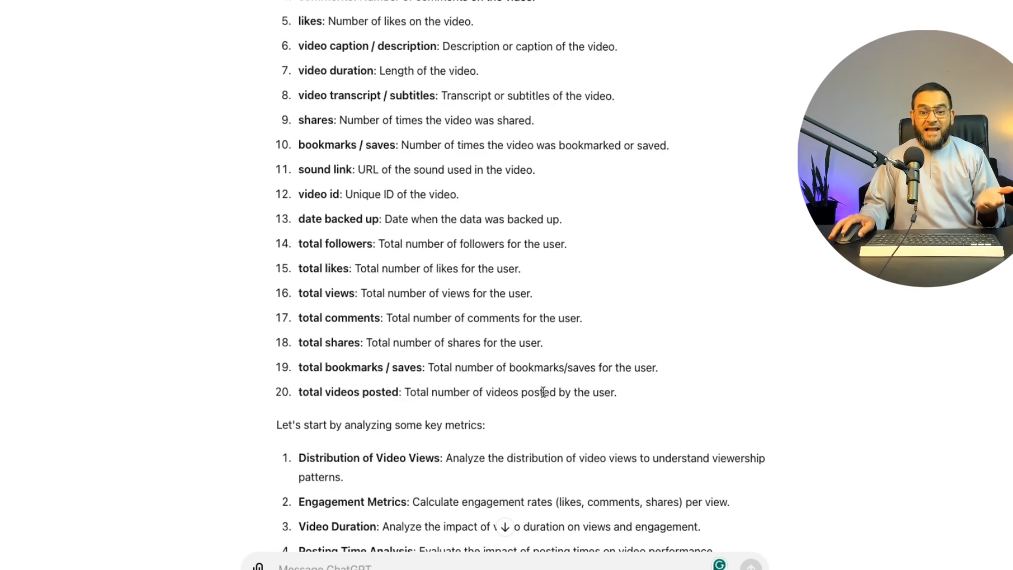
scroll(down, 3)
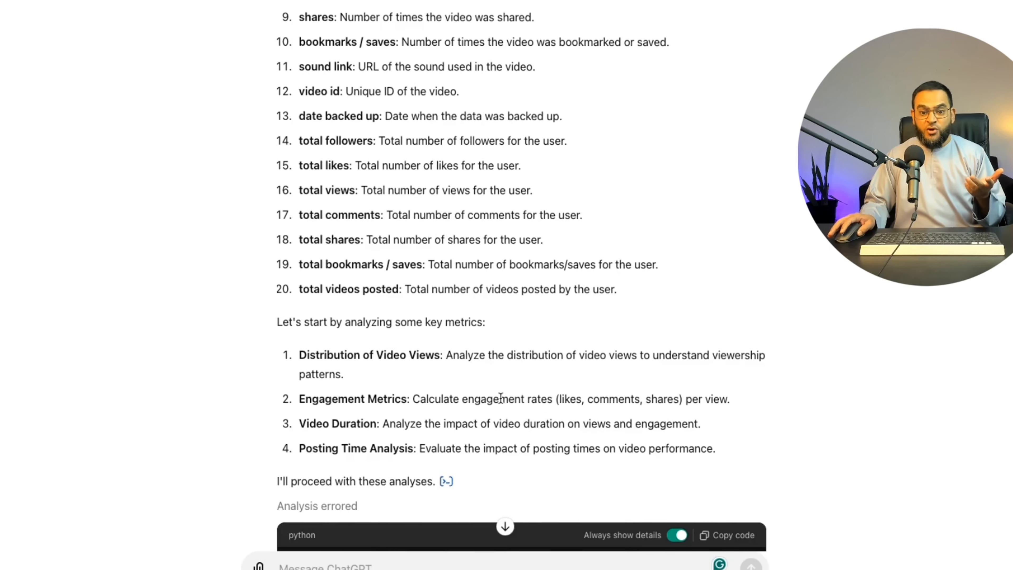
scroll(down, 3)
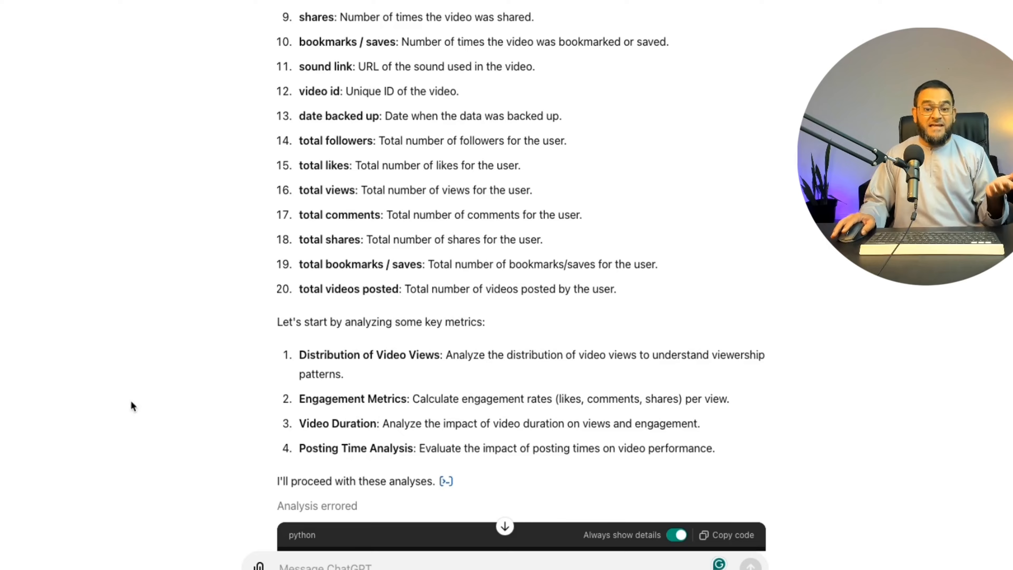
scroll(down, 3)
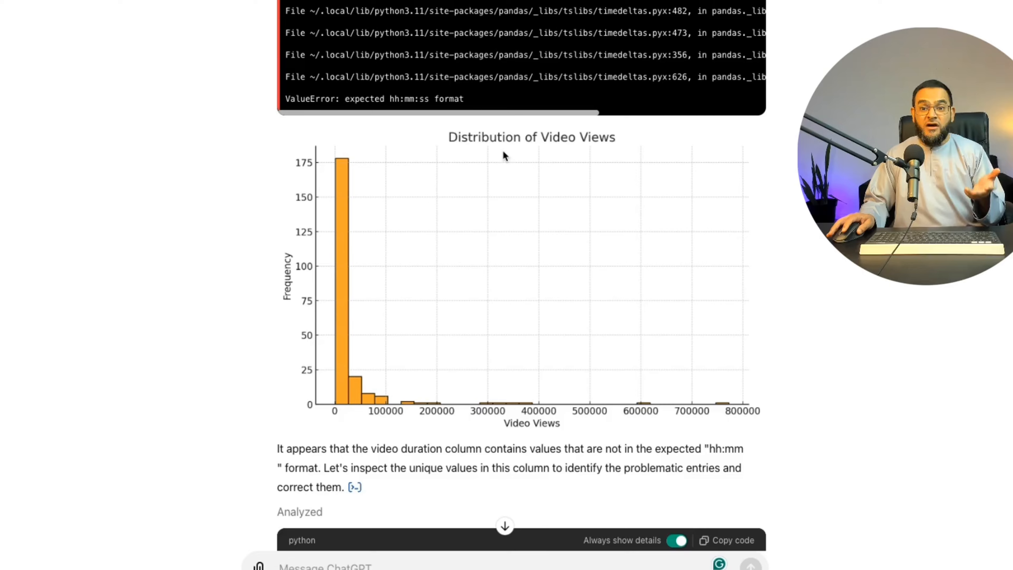
scroll(down, 3)
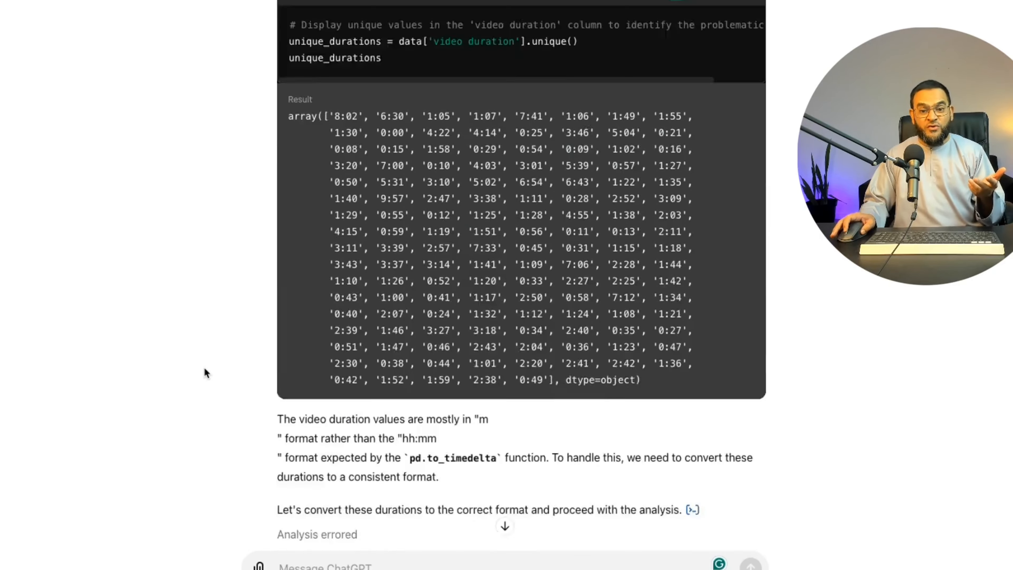
scroll(down, 3)
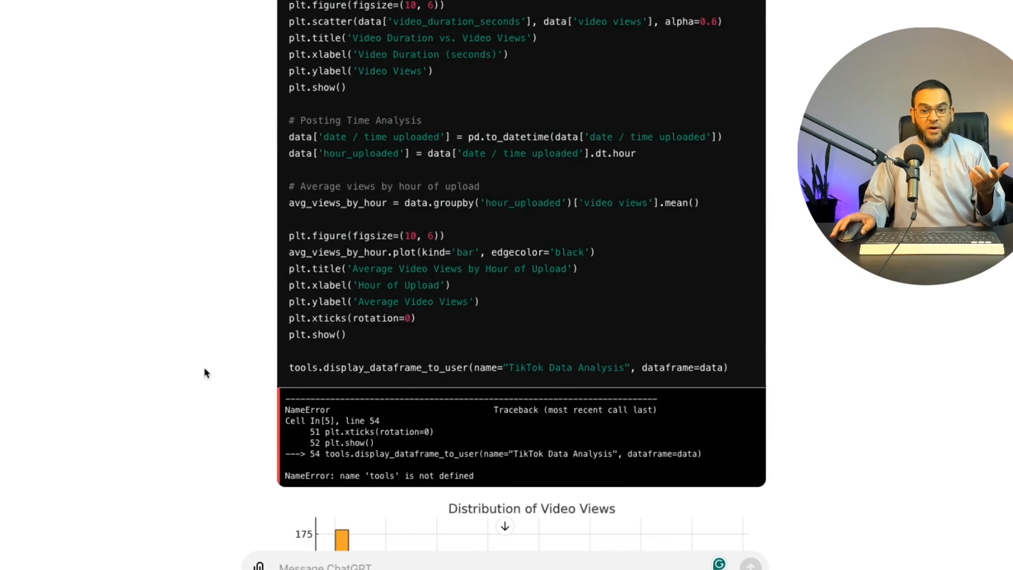
scroll(down, 3)
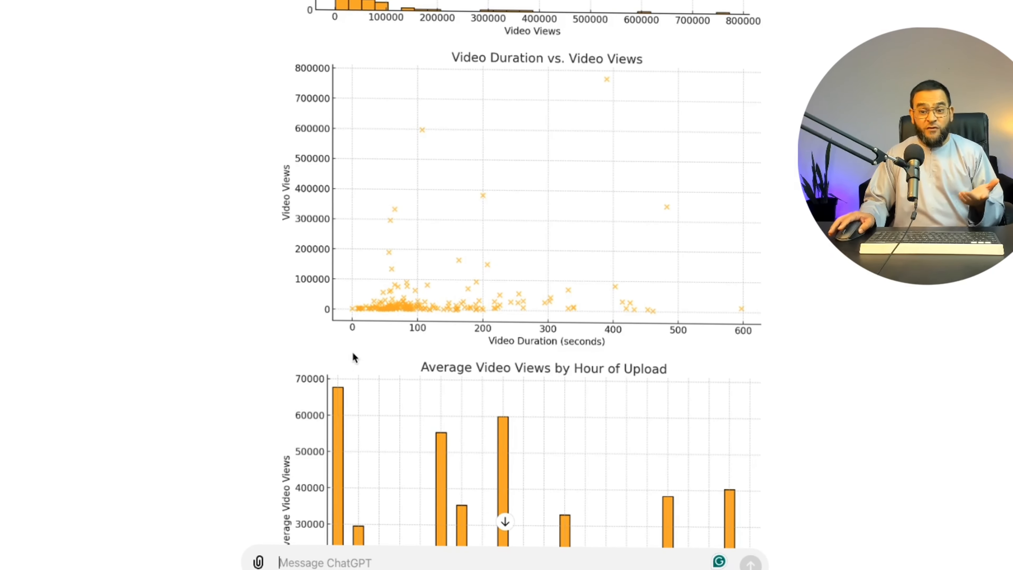
scroll(down, 3)
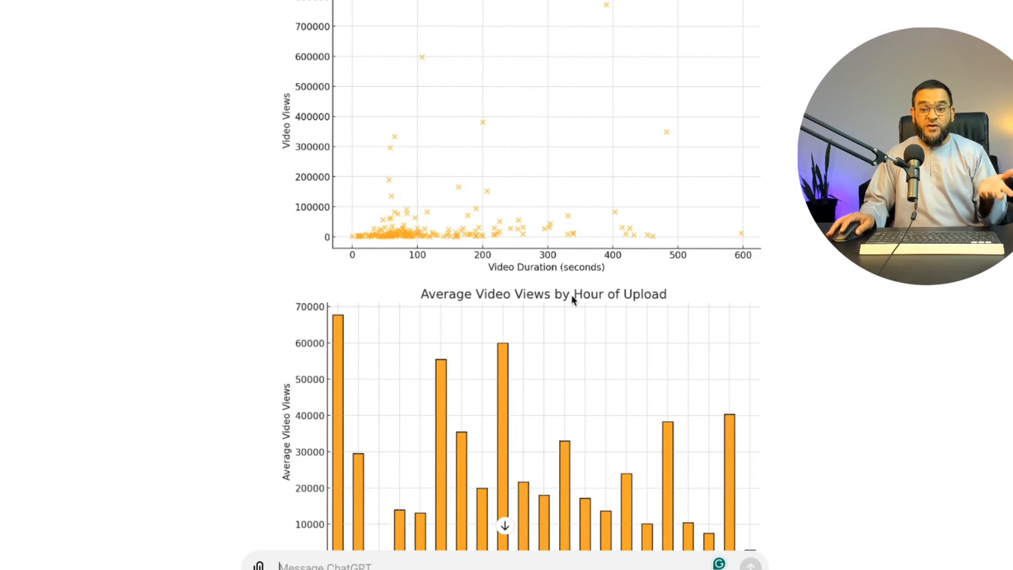
scroll(down, 3)
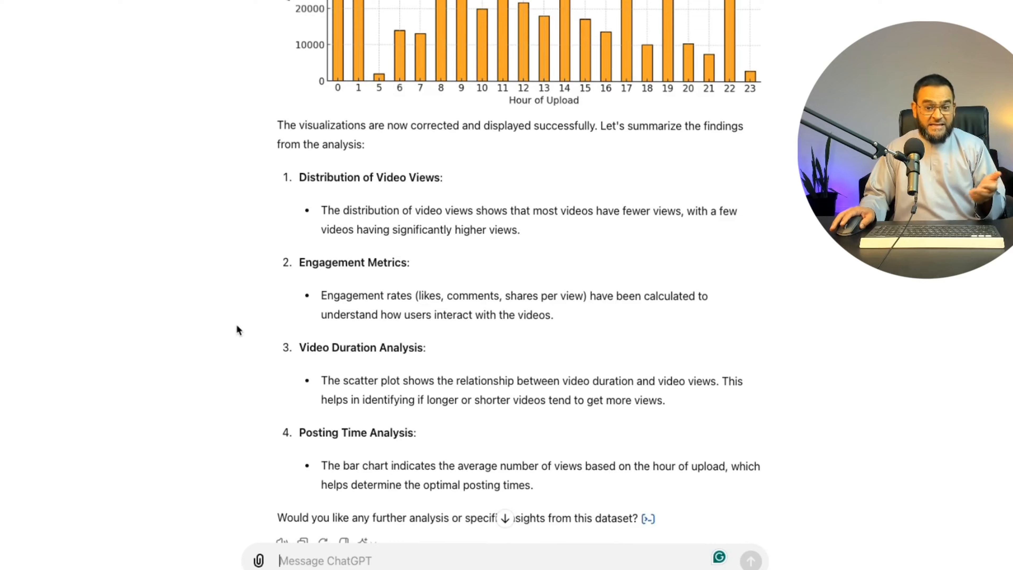
scroll(down, 3)
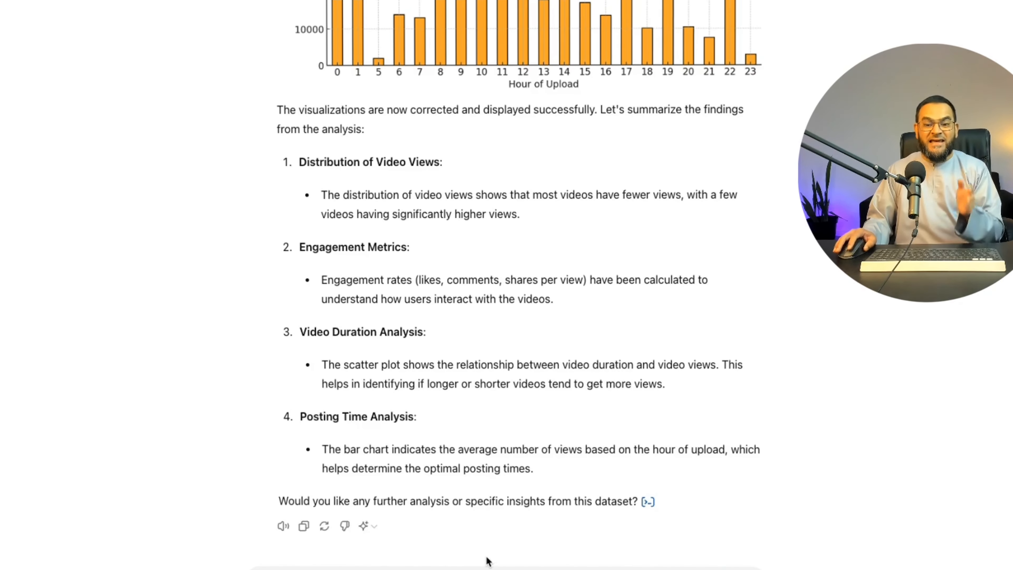
Step: Send 'Put all the data you have given me into an interactive table' and view the returned table
text(Put all the data you have given me into an interactive table)
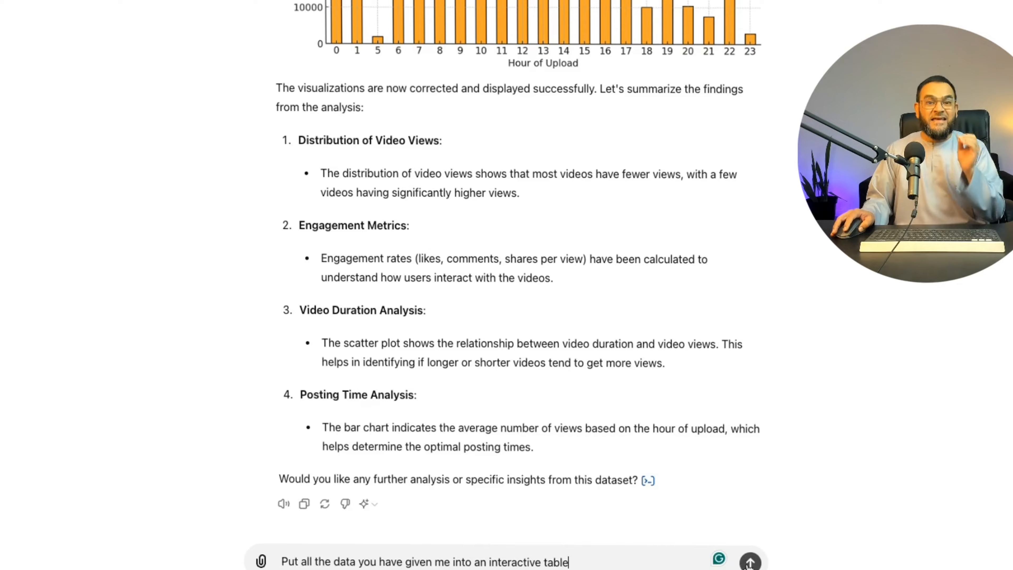
click(749, 560)
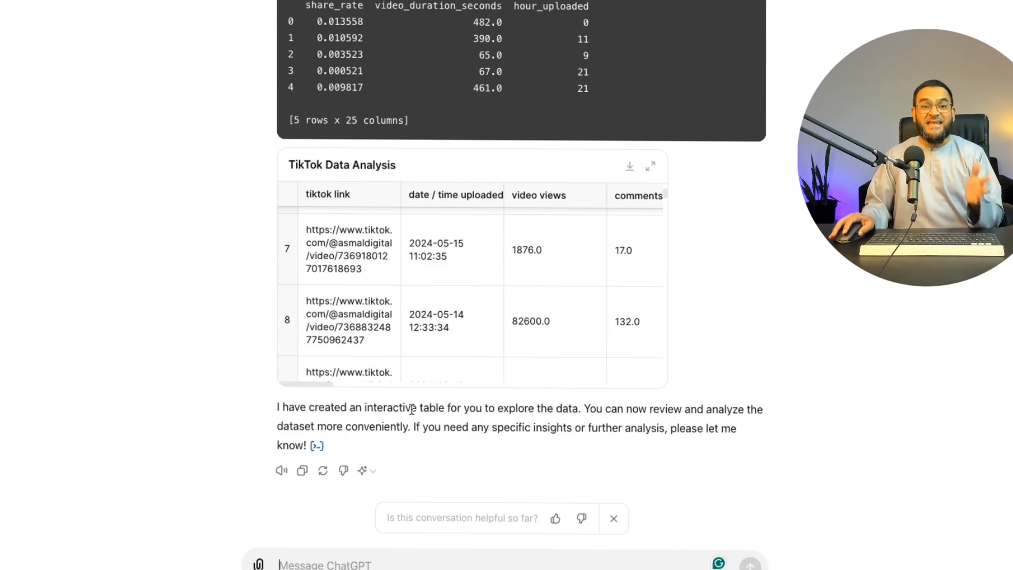
scroll(down, 3)
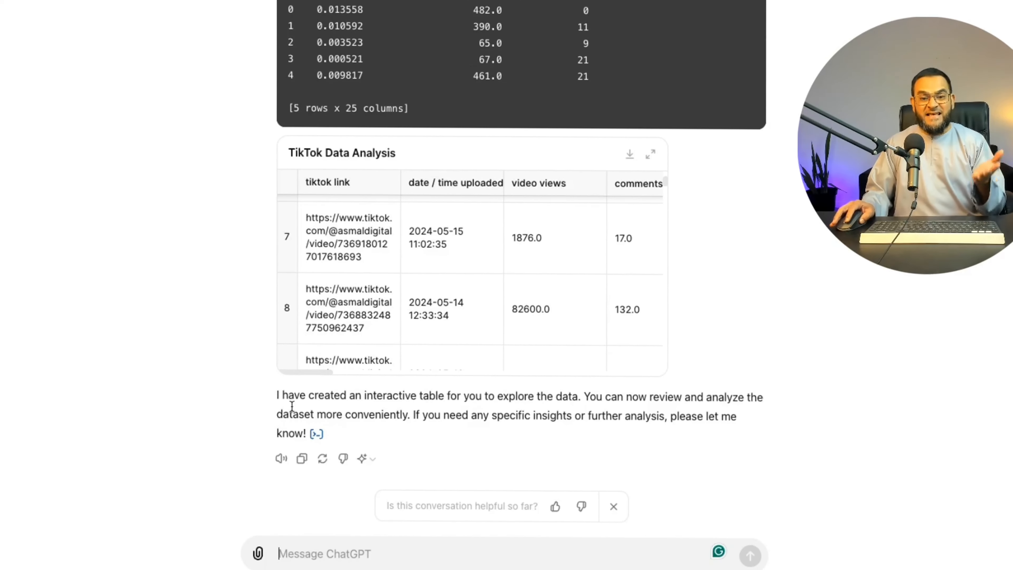
scroll(down, 3)
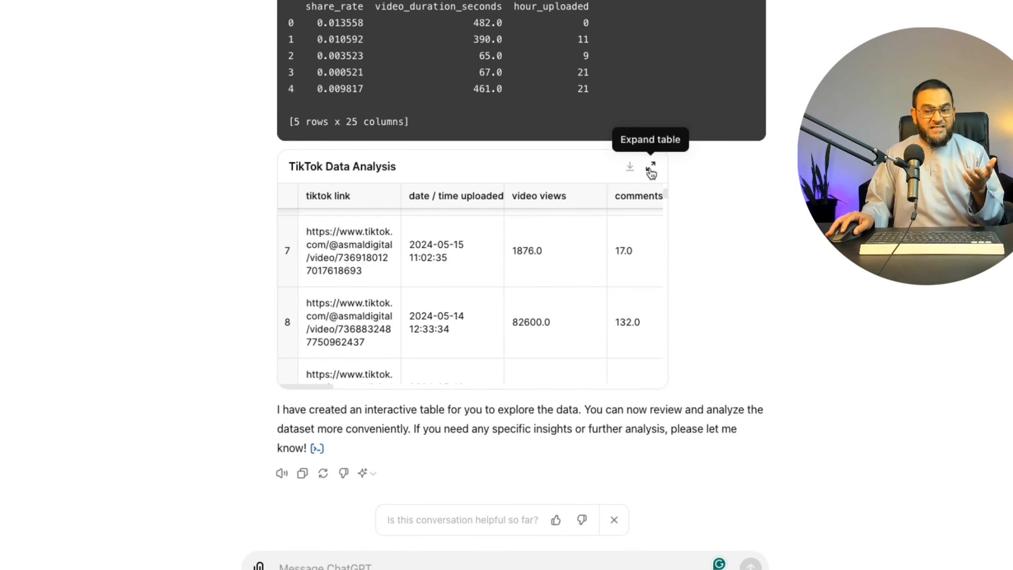
Step: Expand the TikTok Data Analysis table and select the 349900.0 video views value
click(651, 169)
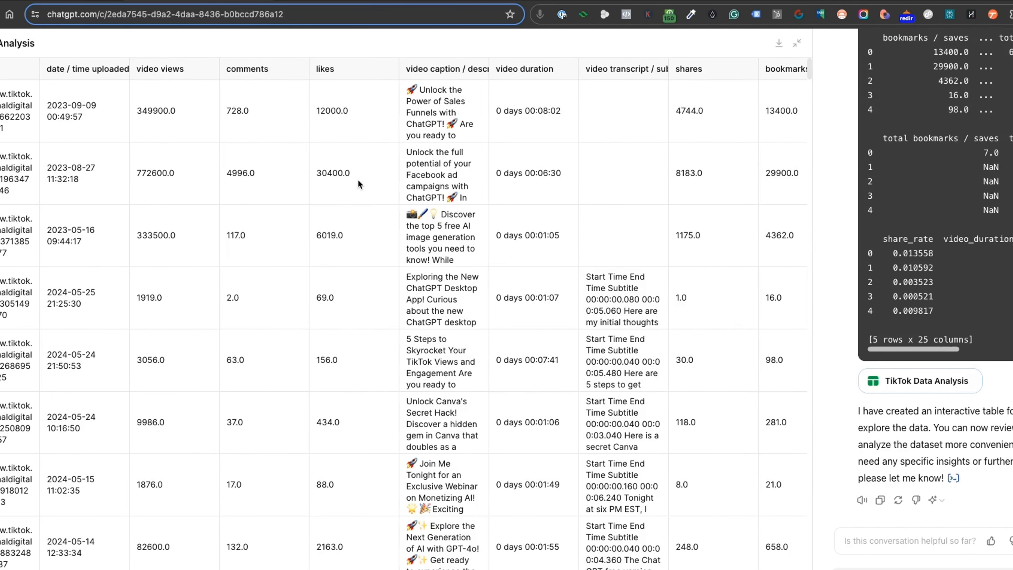
mouse_move(170, 104)
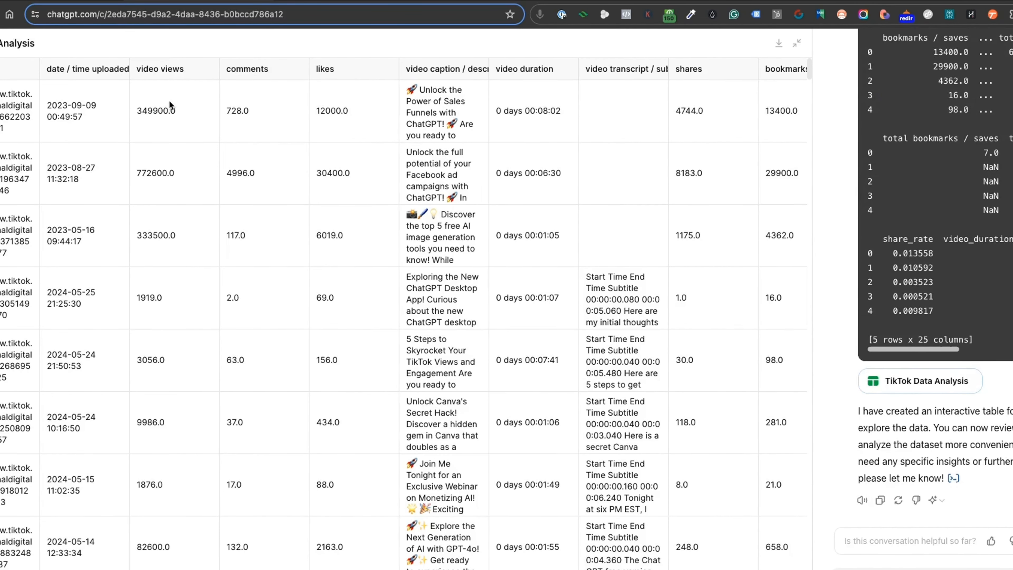
click(174, 110)
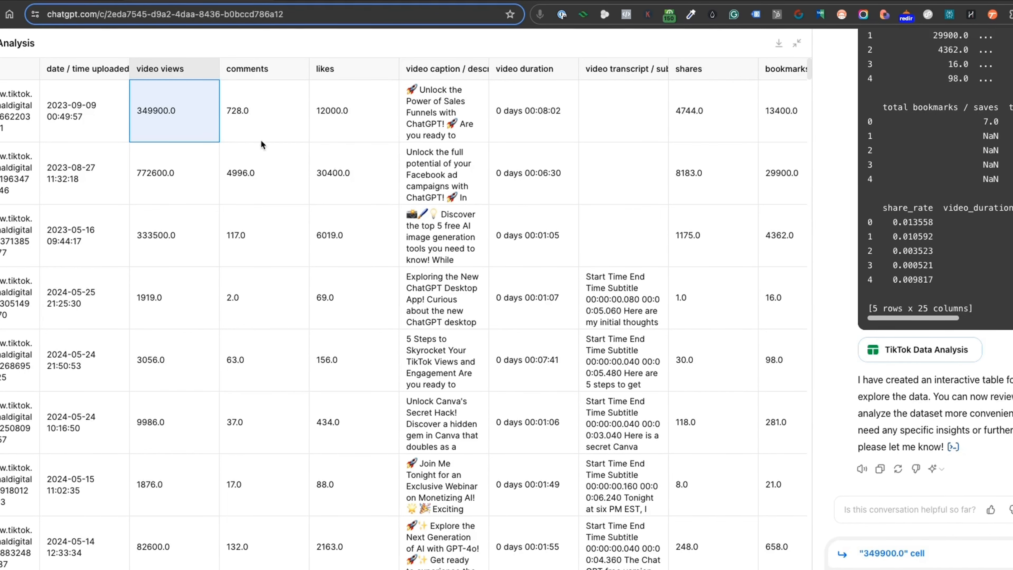
click(264, 111)
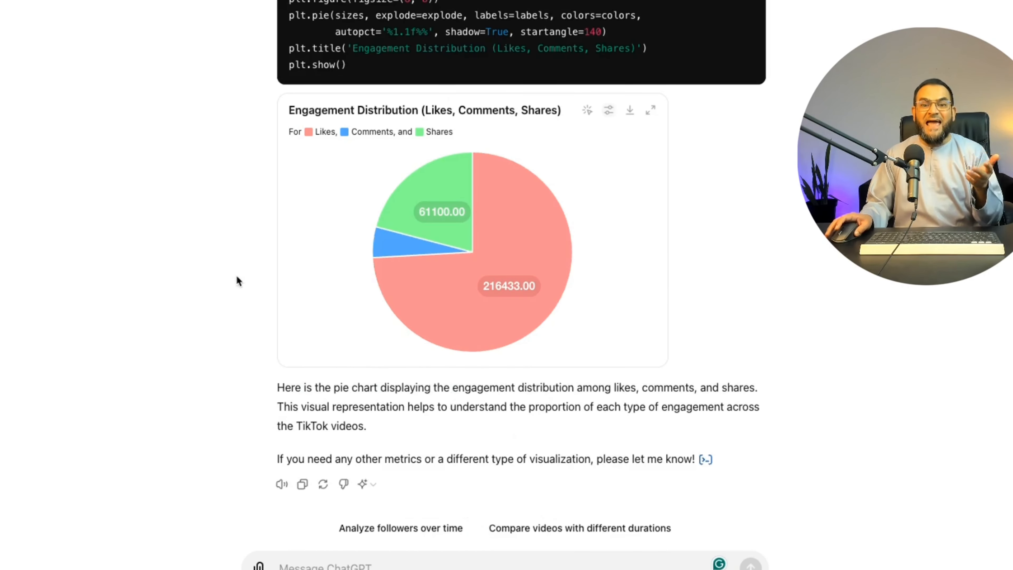
mouse_move(426, 196)
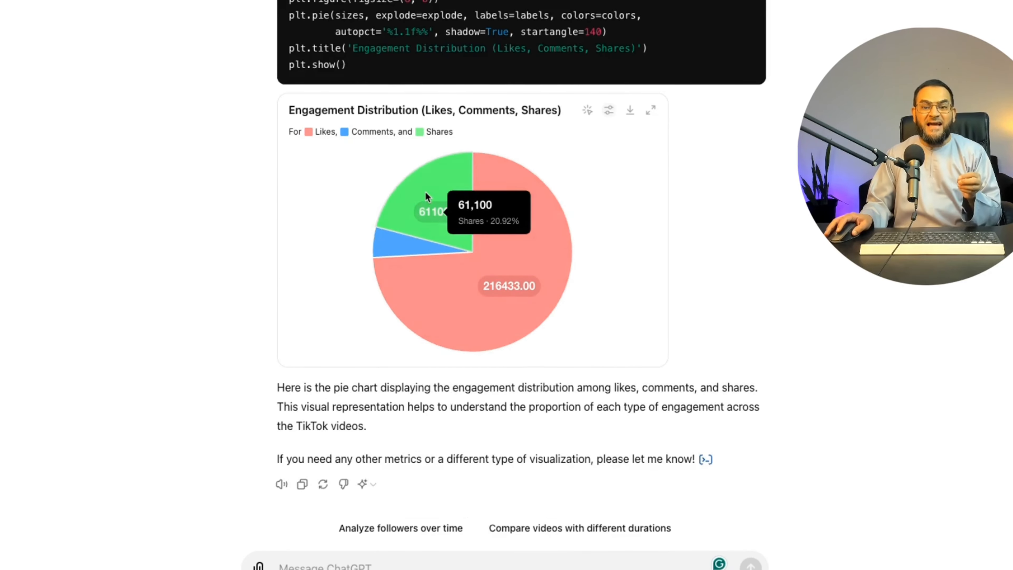
mouse_move(394, 247)
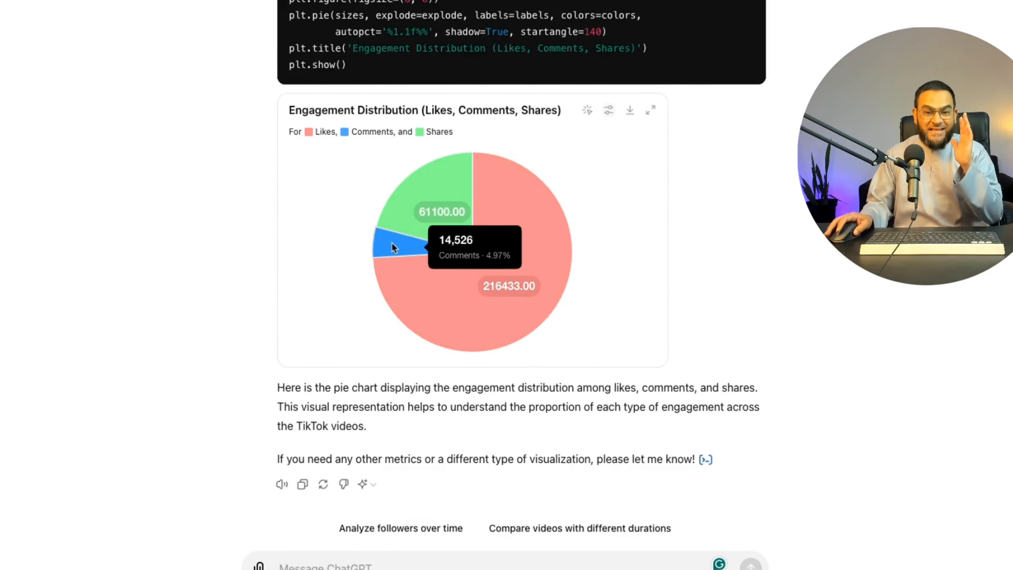
mouse_move(581, 110)
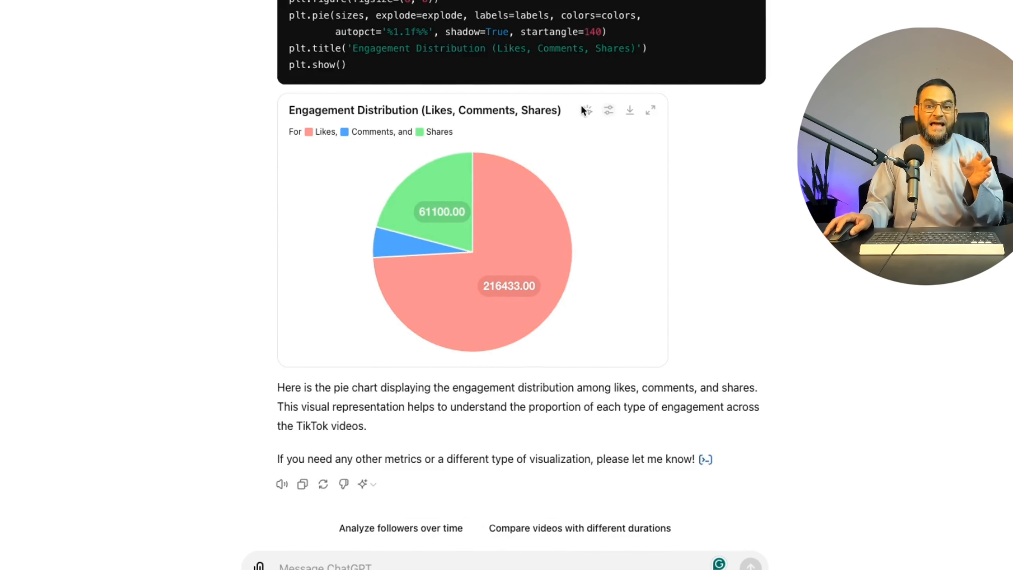
mouse_move(587, 110)
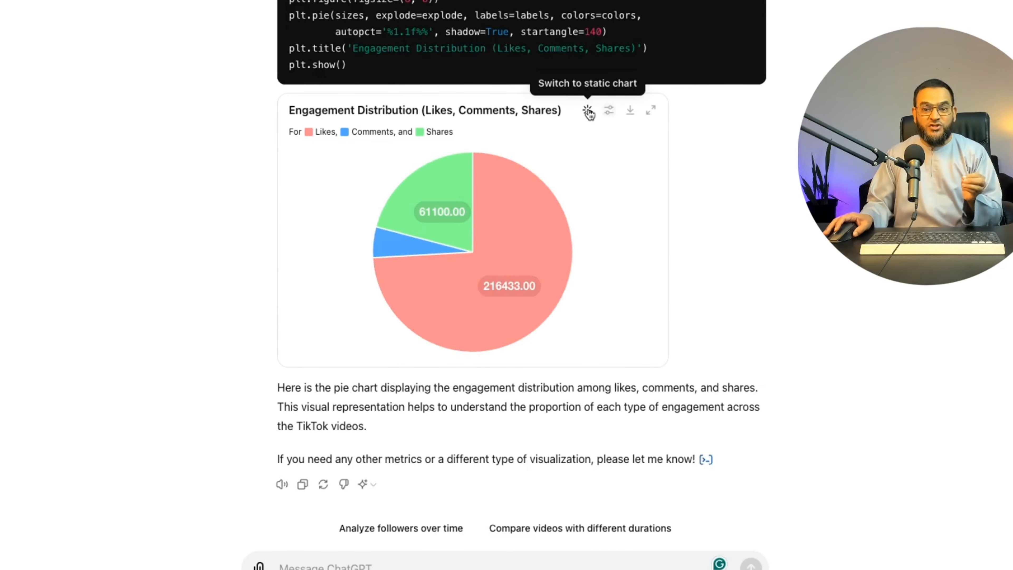
Step: Recolor the pie chart's Likes slice to orange via the chart's colour settings
click(607, 110)
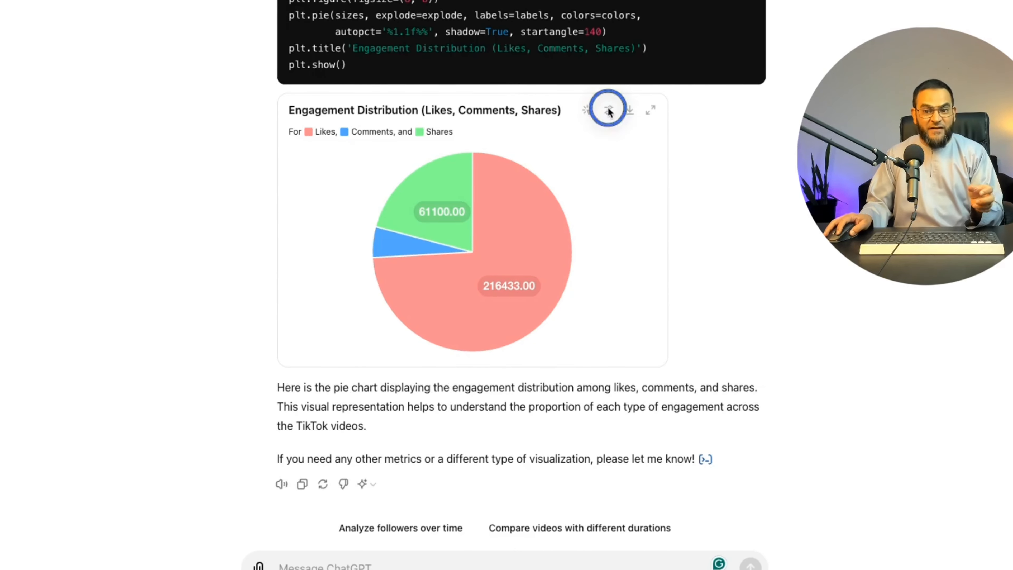
click(608, 109)
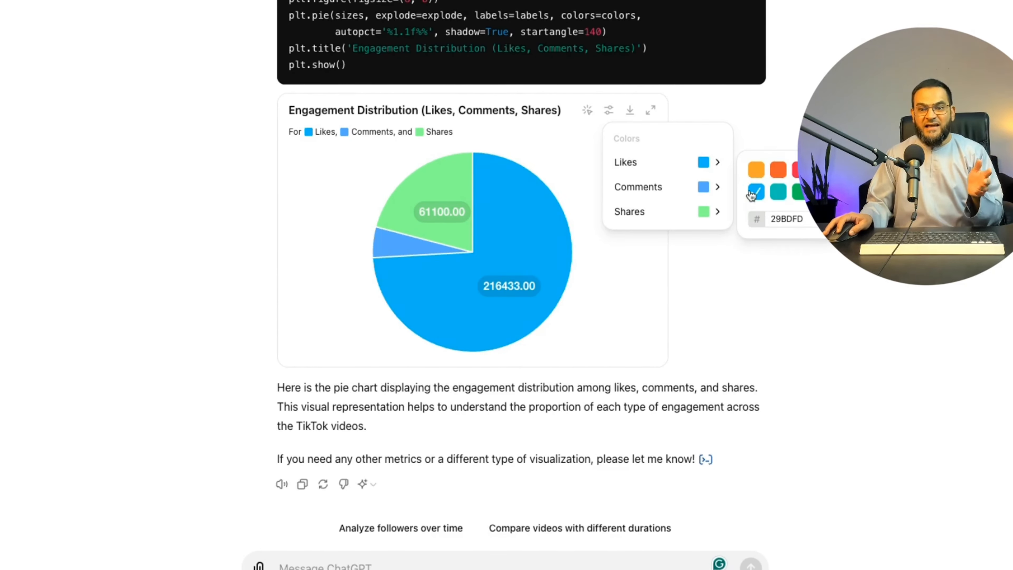
click(756, 170)
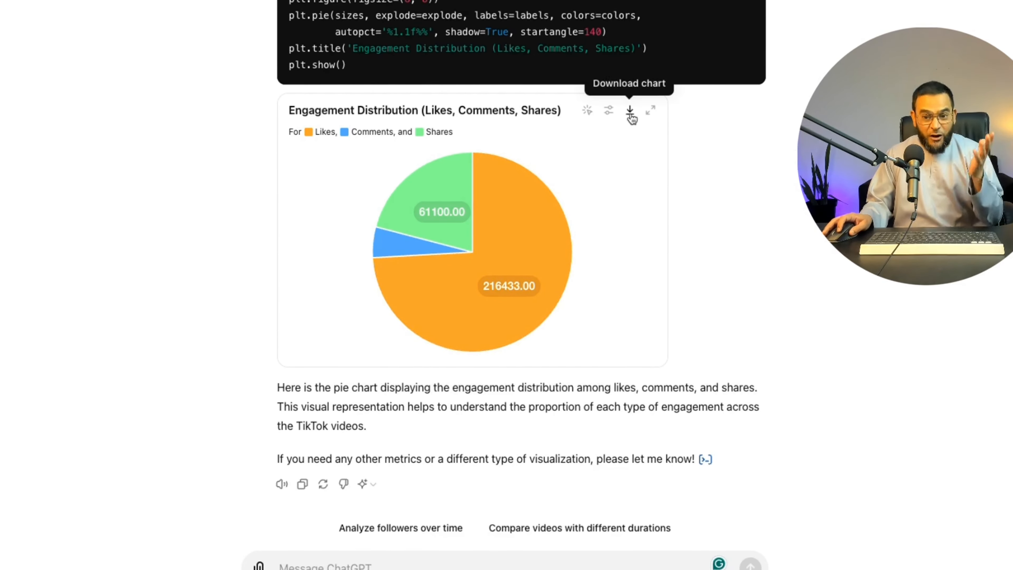
mouse_move(651, 111)
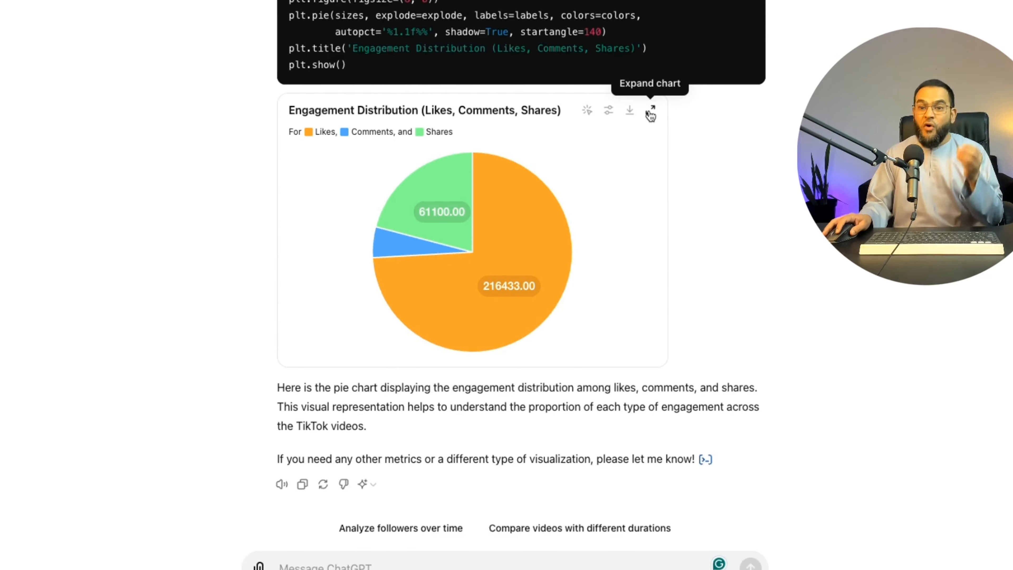
mouse_move(491, 267)
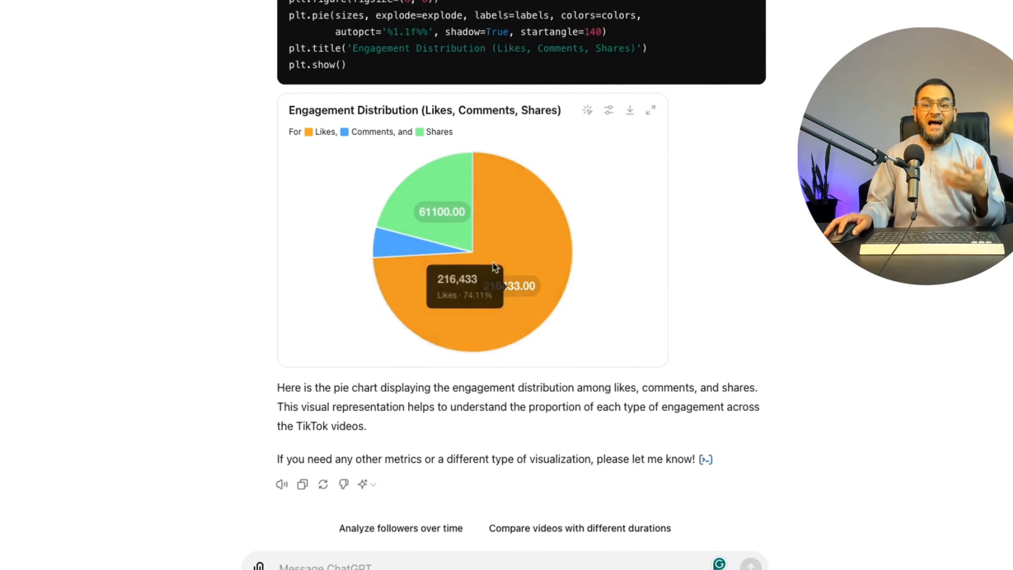
mouse_move(630, 248)
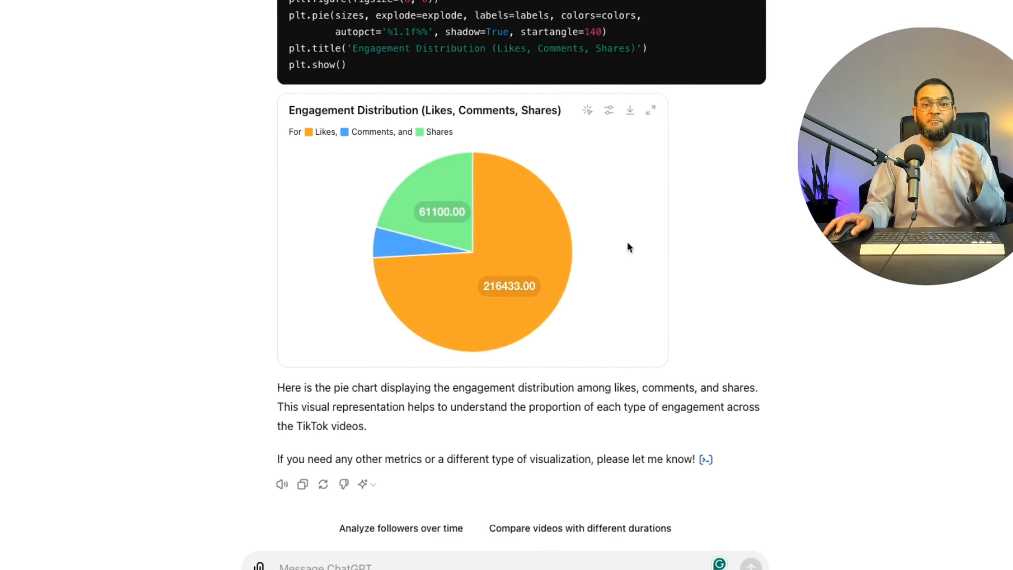
mouse_move(740, 304)
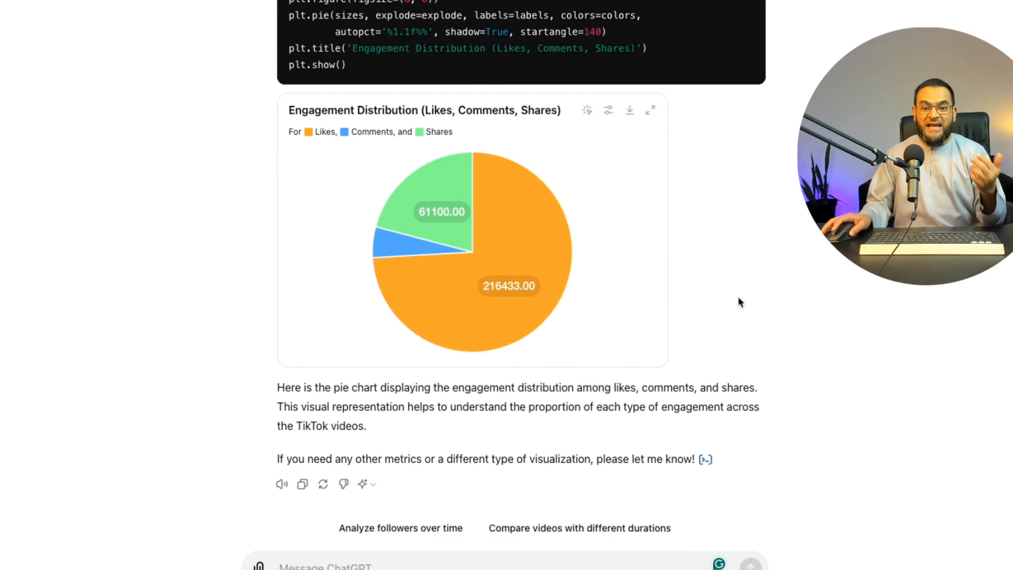
mouse_move(510, 446)
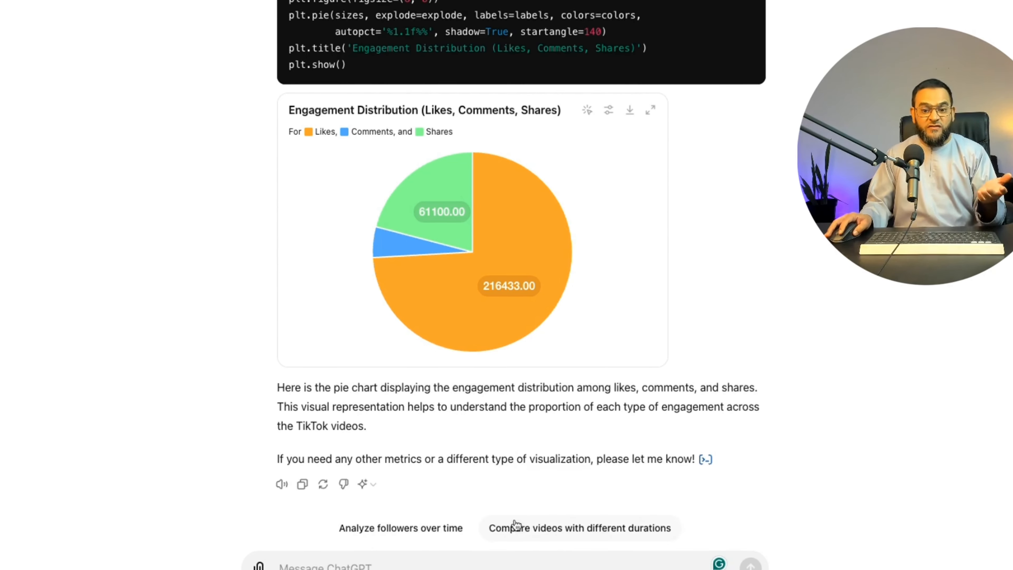
mouse_move(586, 538)
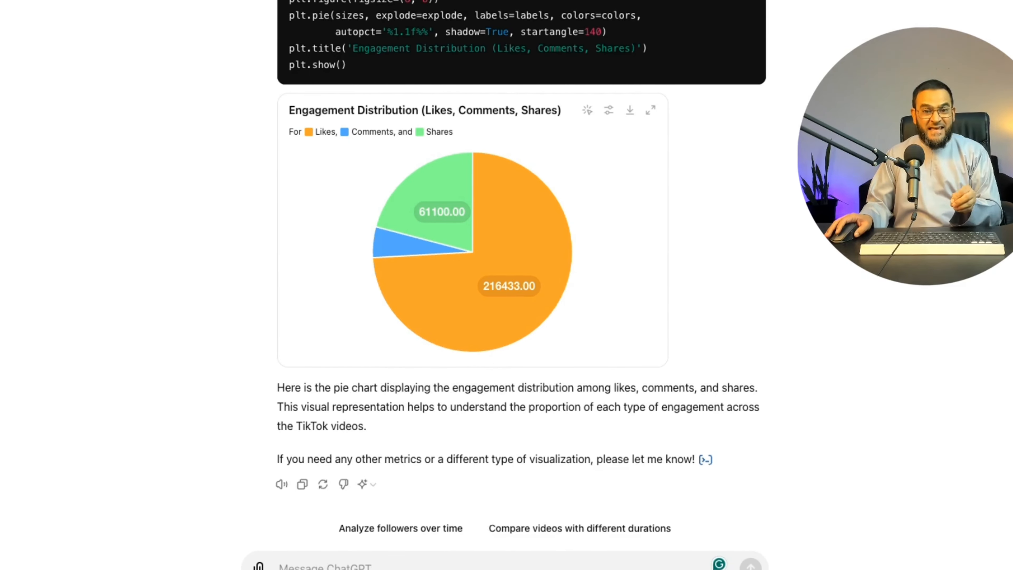
mouse_move(191, 325)
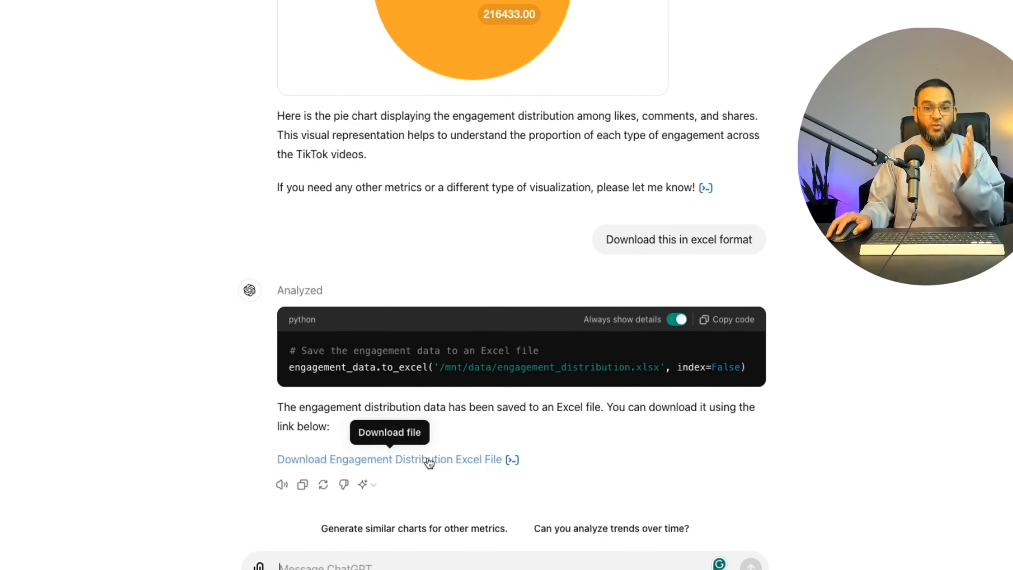
mouse_move(208, 279)
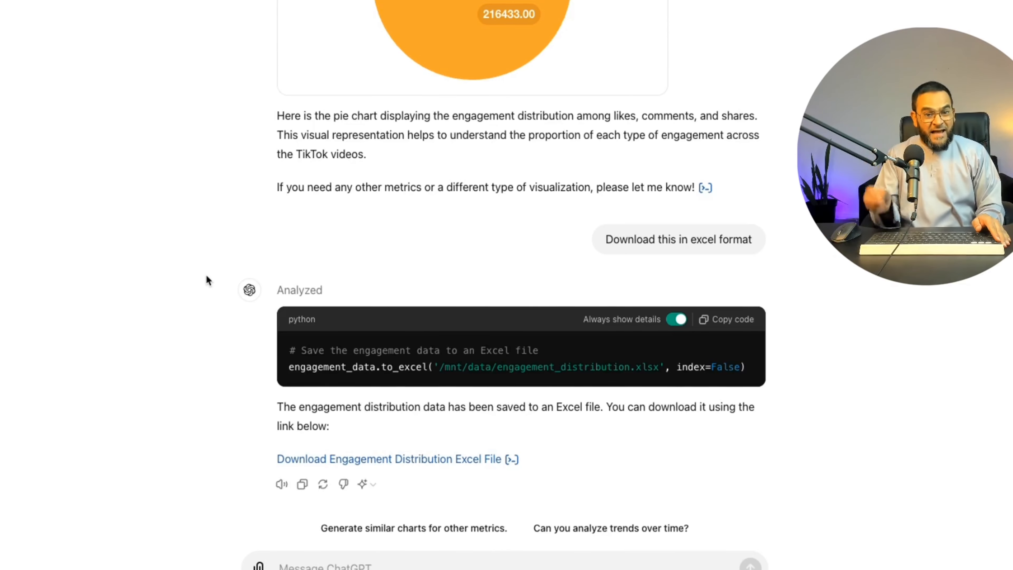